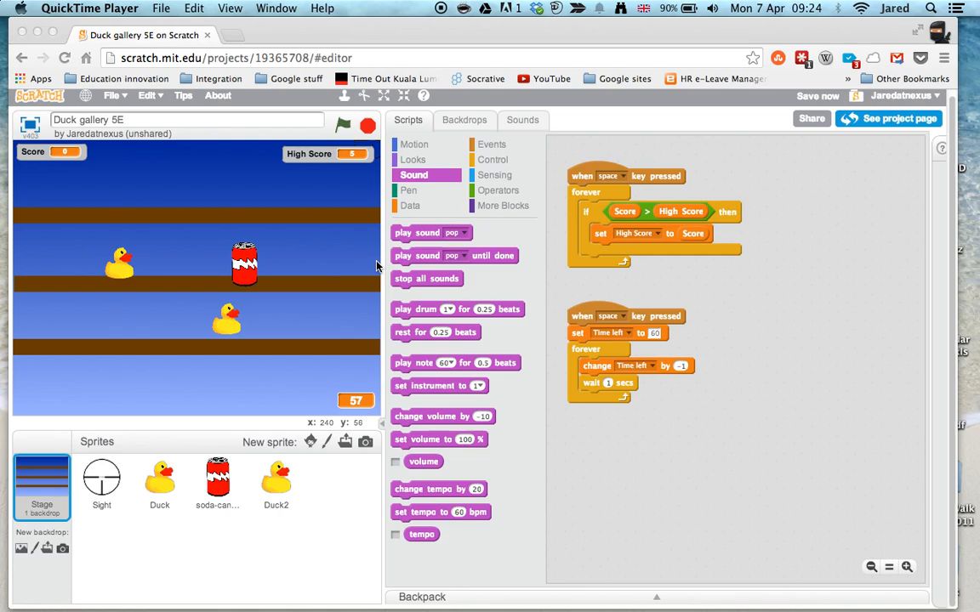
pyautogui.moveTo(367, 388)
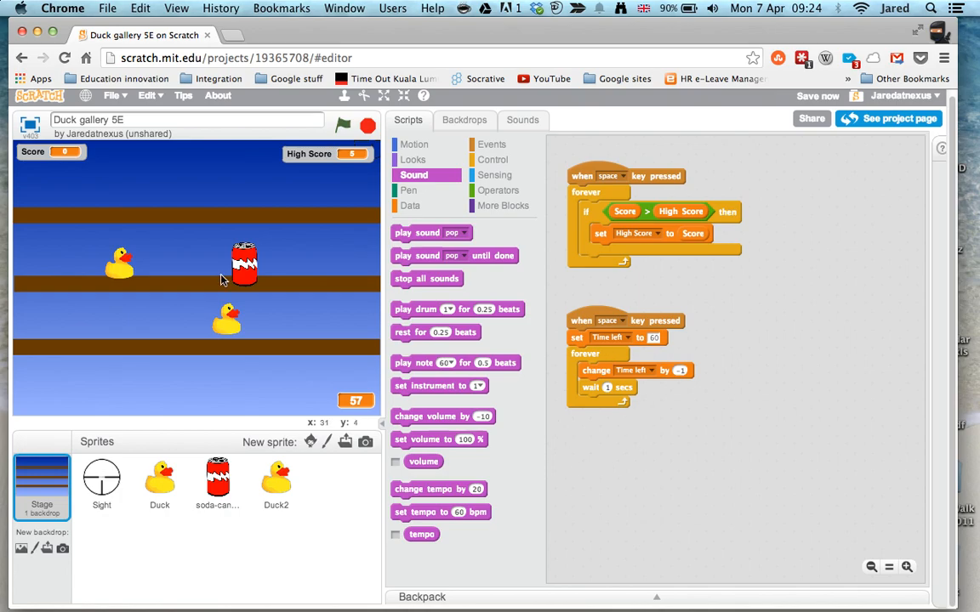
pyautogui.moveTo(247, 265)
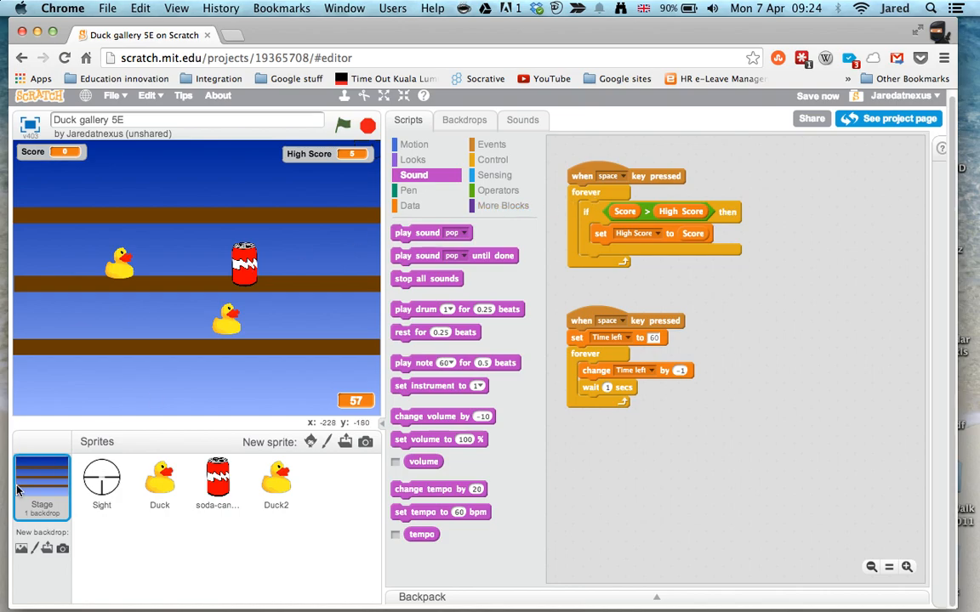
pyautogui.moveTo(275, 274)
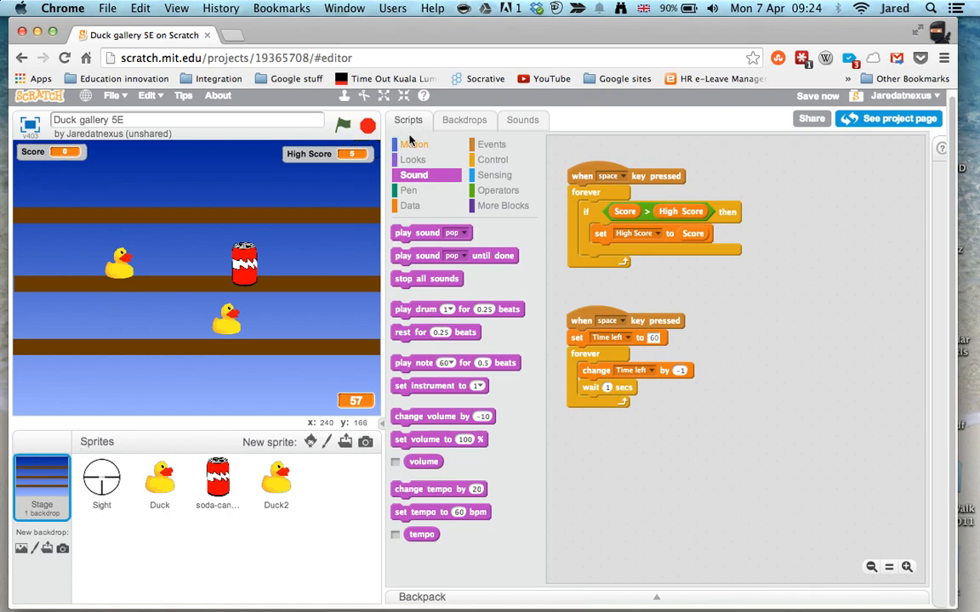
# Duplicate the shelf backdrop as backdrop3 and add the text 'Game Over' and 'Press Space to play again'
pyautogui.click(465, 119)
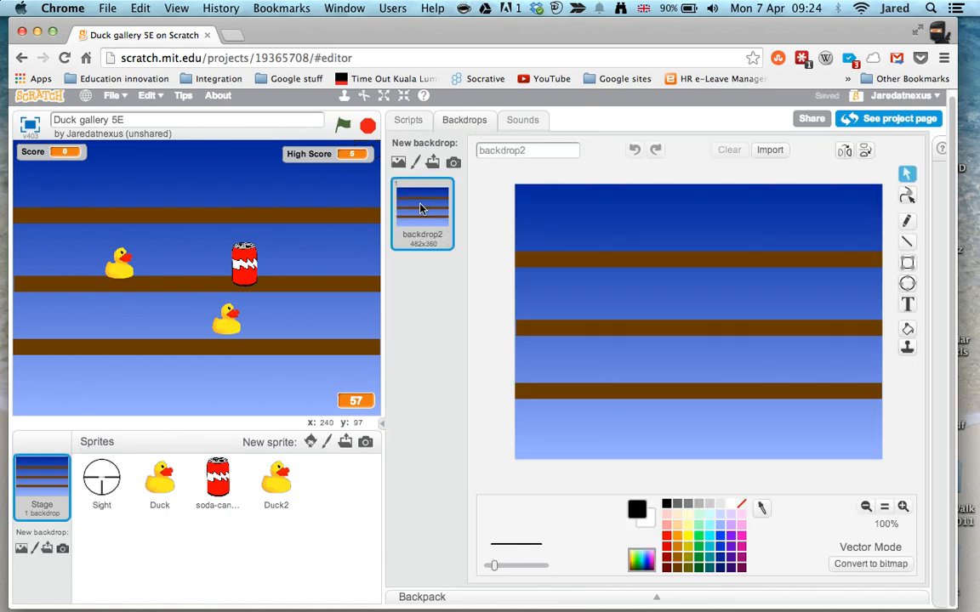
pyautogui.click(415, 162)
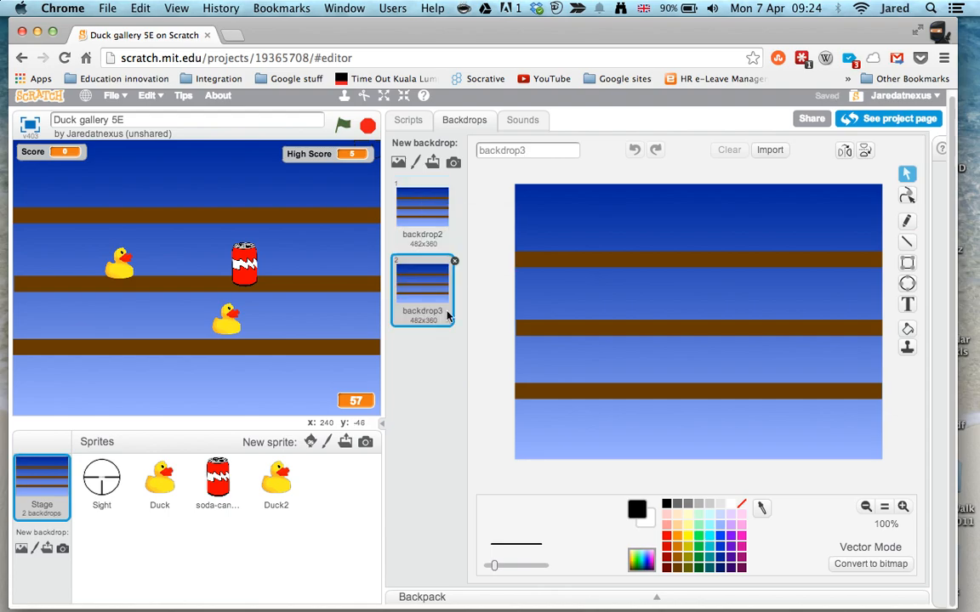
pyautogui.click(906, 303)
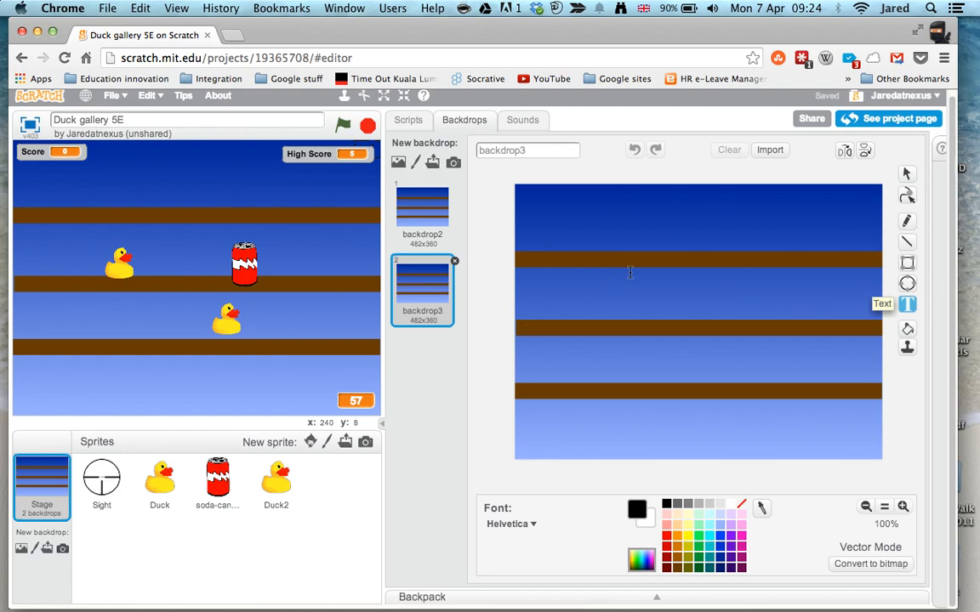
pyautogui.write('G')
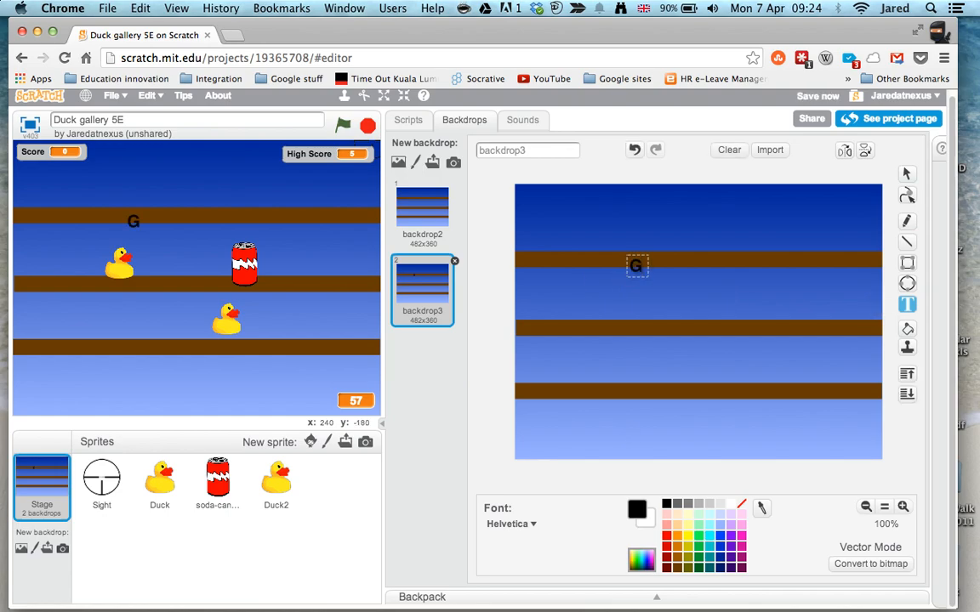
pyautogui.write('ame Over')
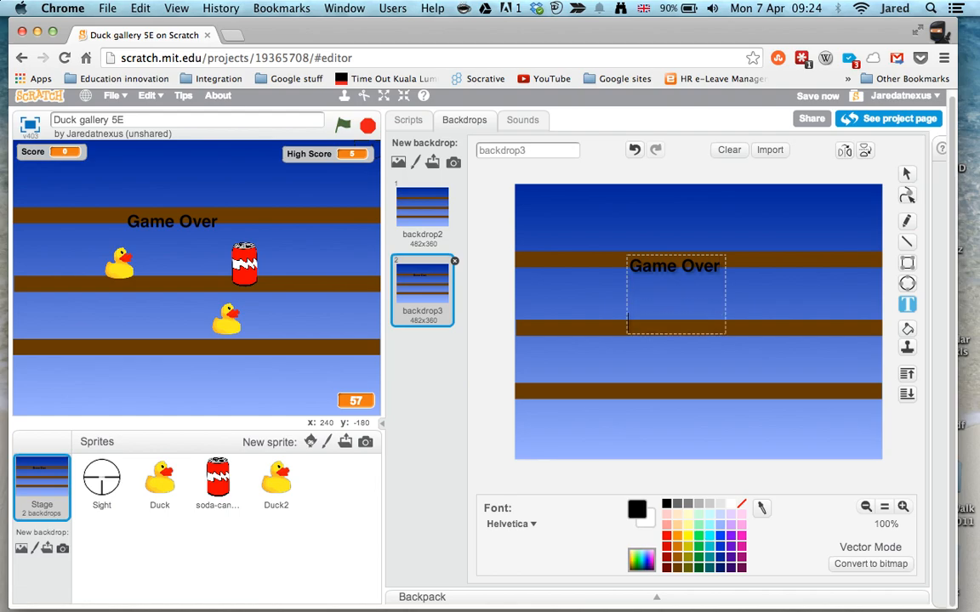
pyautogui.write('Press Space to')
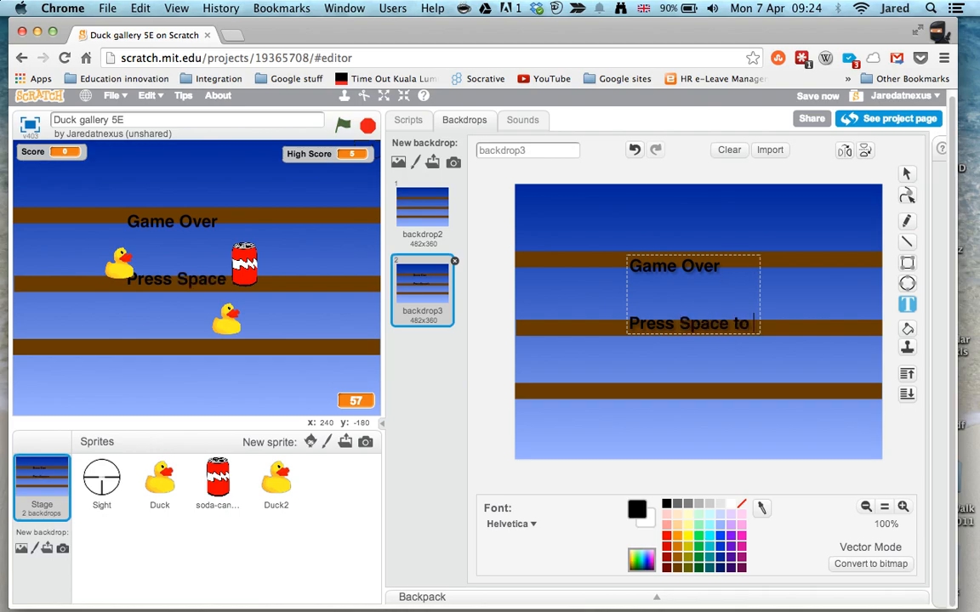
pyautogui.write('p')
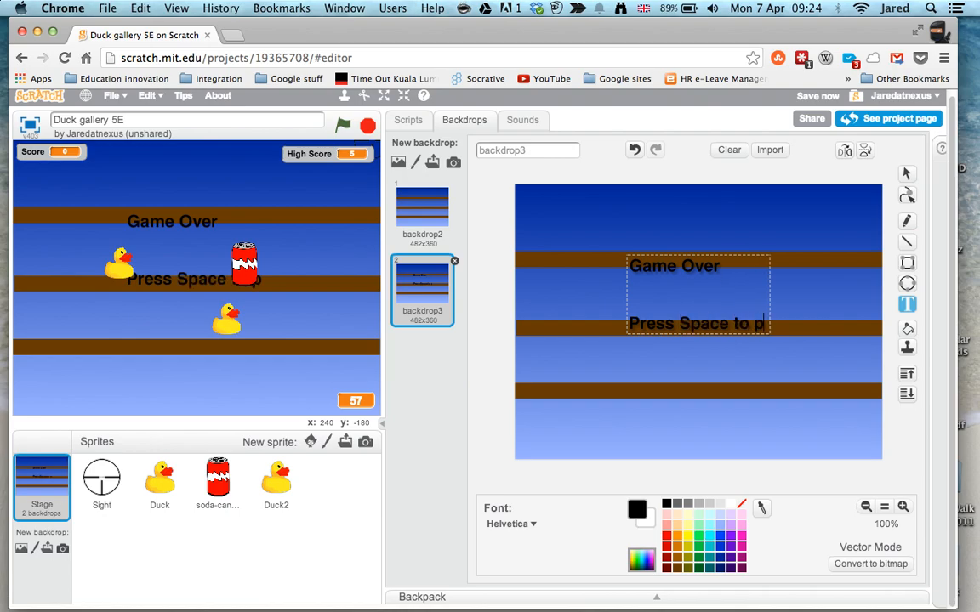
pyautogui.write('lay again')
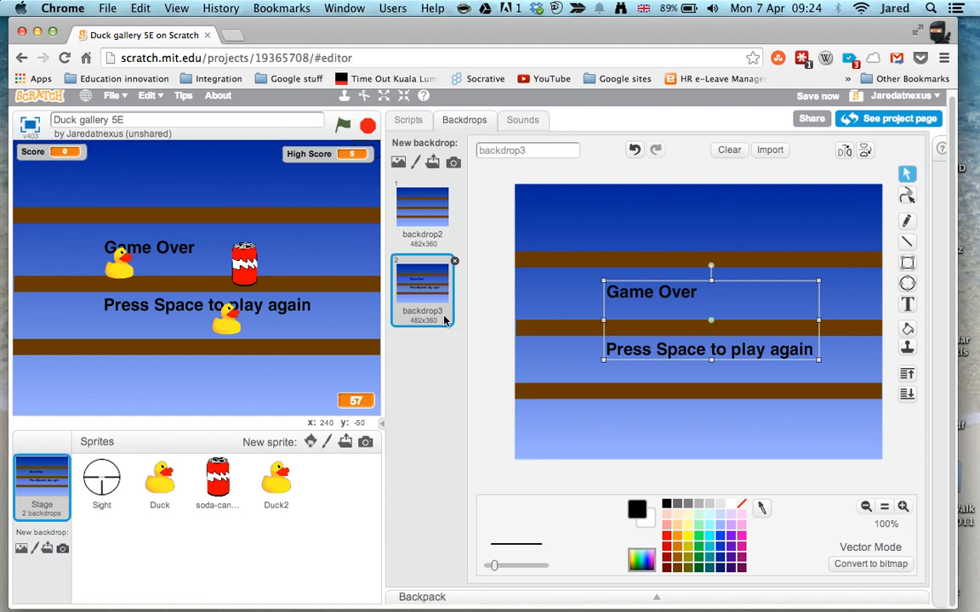
pyautogui.click(640, 510)
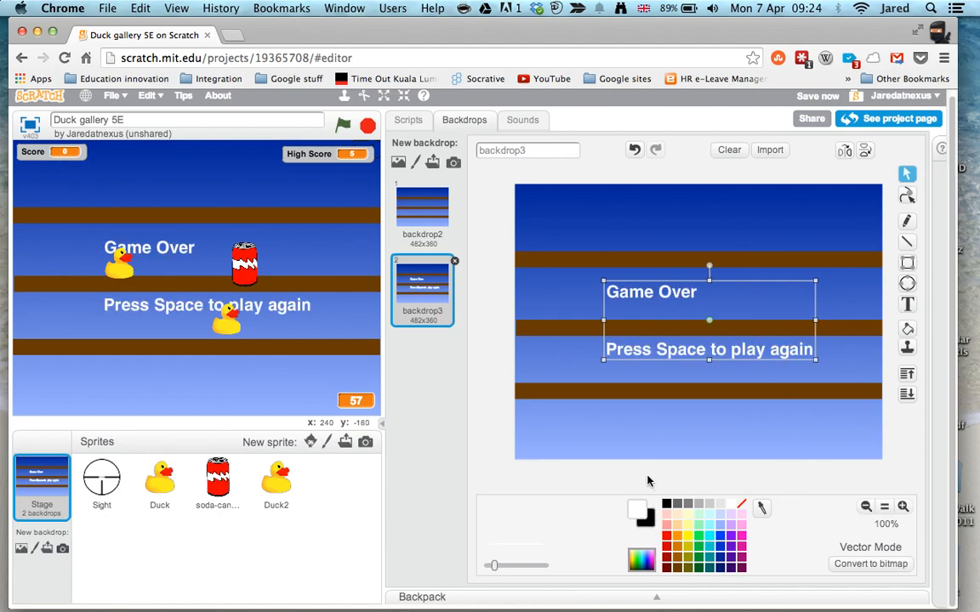
pyautogui.moveTo(741, 435)
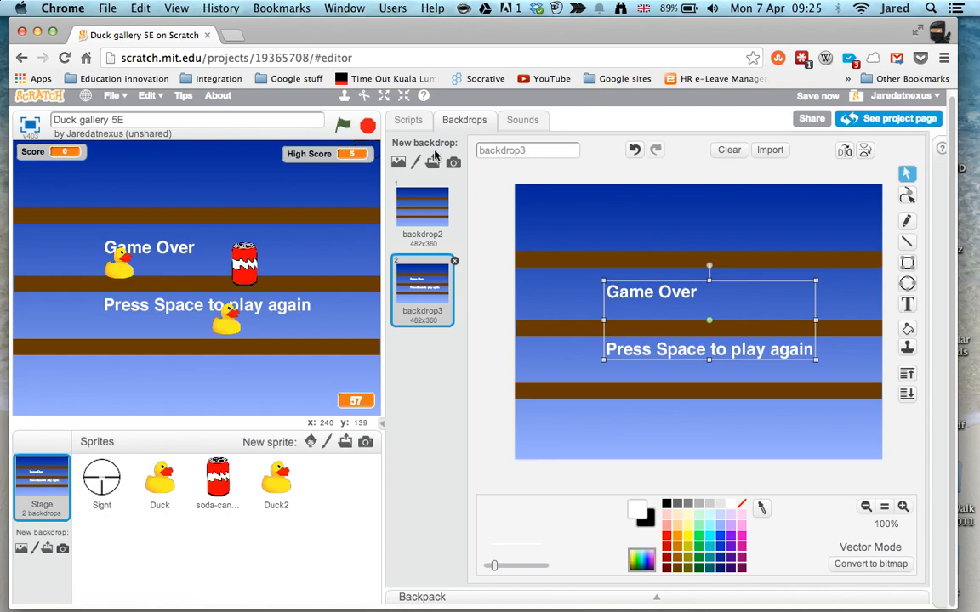
# Build a 'when space key pressed' stage script with a forever loop checking if Time left < 1, then view the backdrop names
pyautogui.click(408, 119)
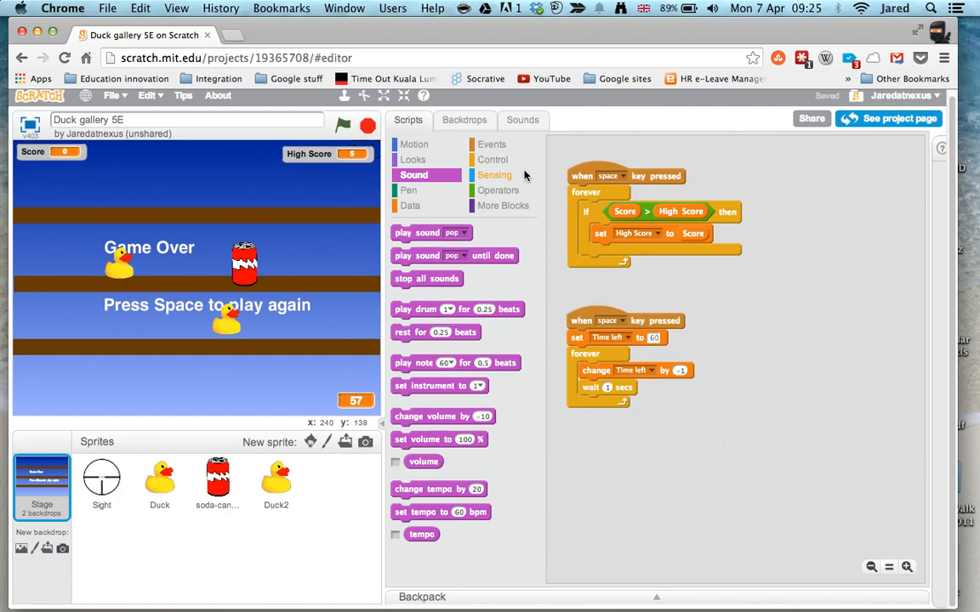
pyautogui.click(491, 143)
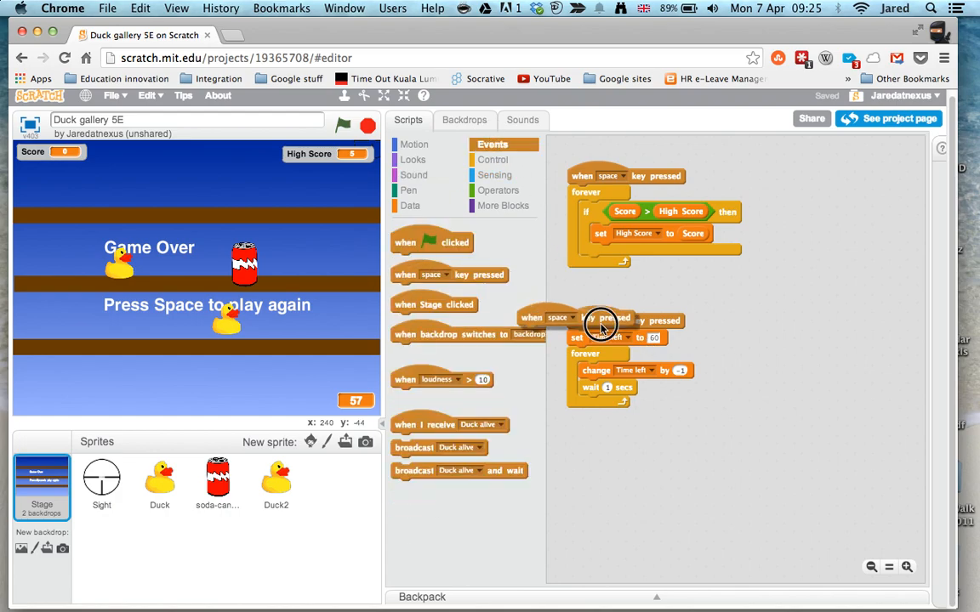
pyautogui.click(493, 160)
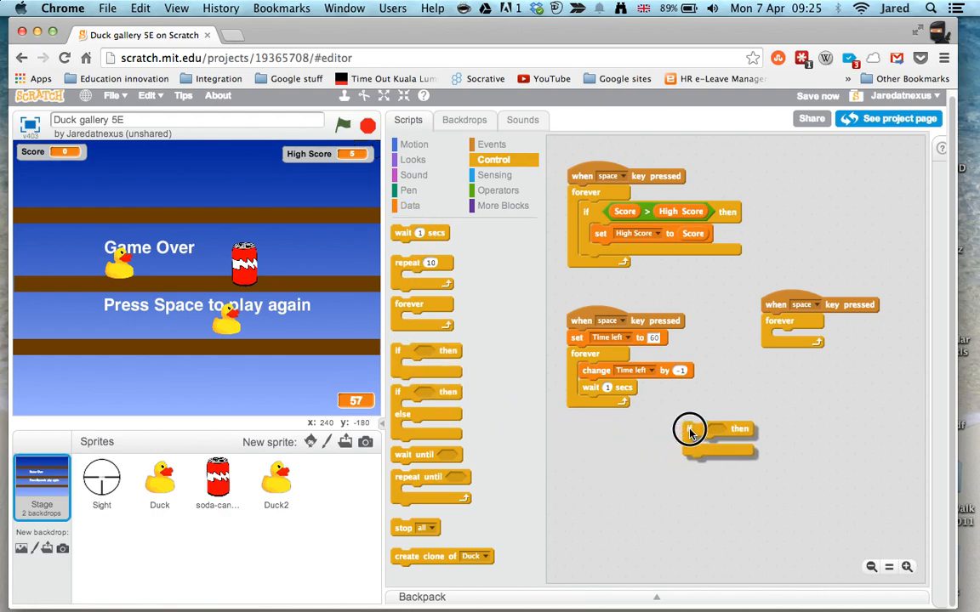
pyautogui.moveTo(715, 429); pyautogui.dragTo(800, 337)
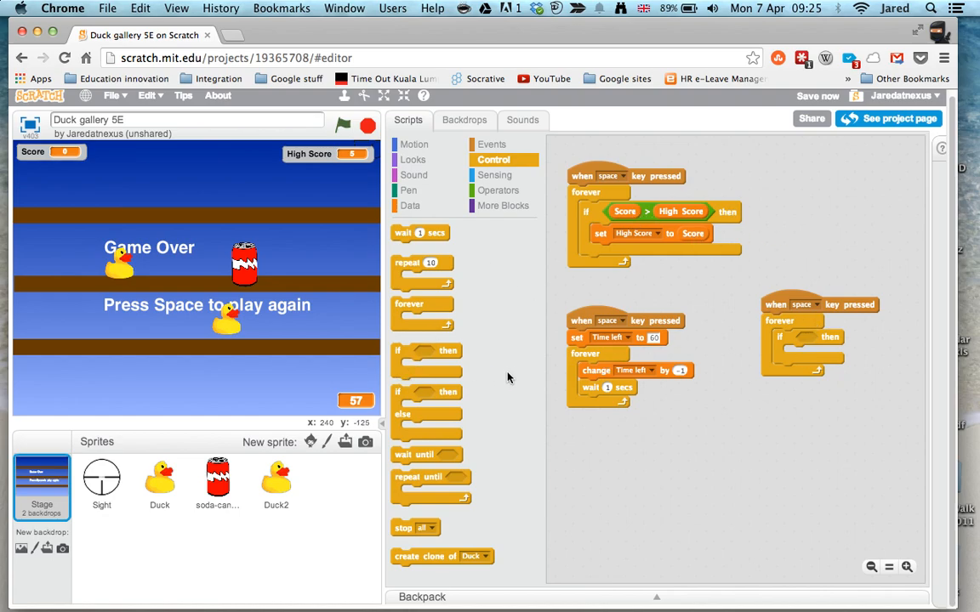
pyautogui.moveTo(355, 410)
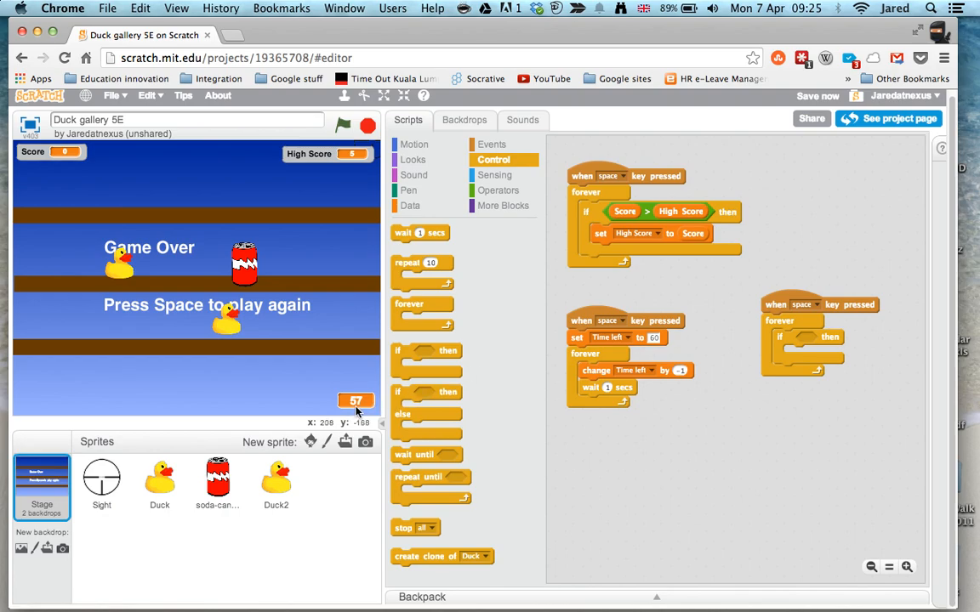
pyautogui.moveTo(435, 175)
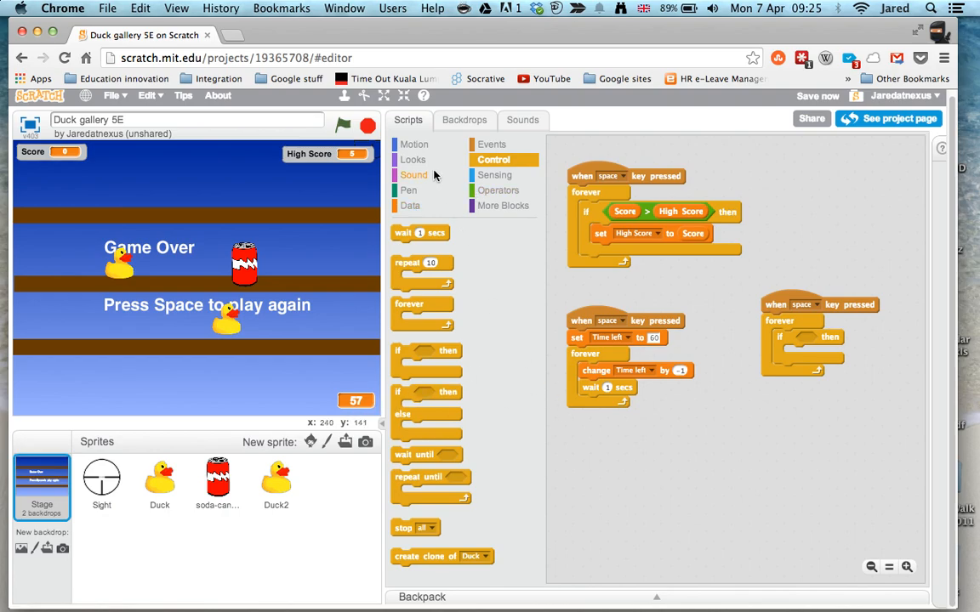
pyautogui.click(500, 190)
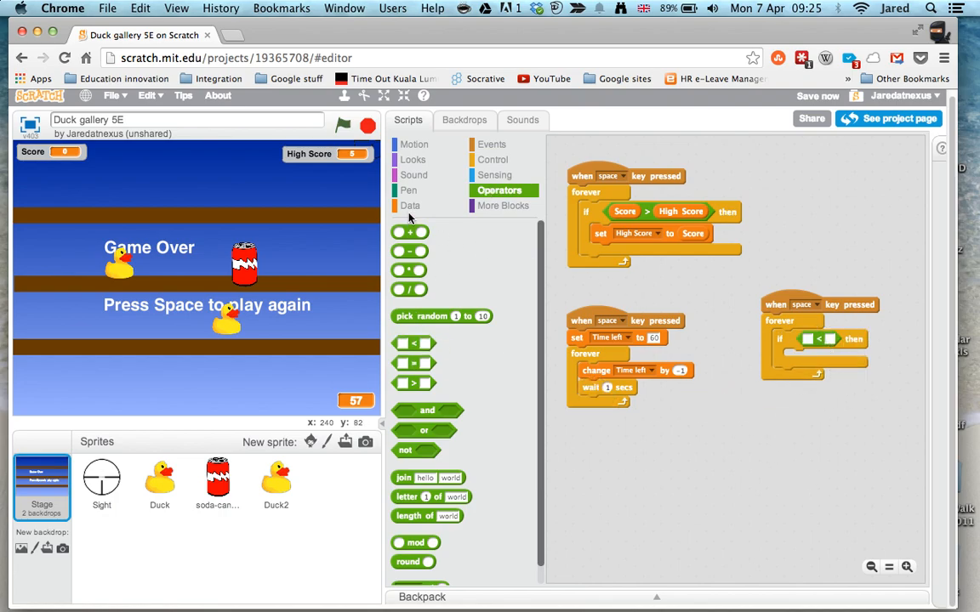
pyautogui.click(410, 206)
pyautogui.write('1')
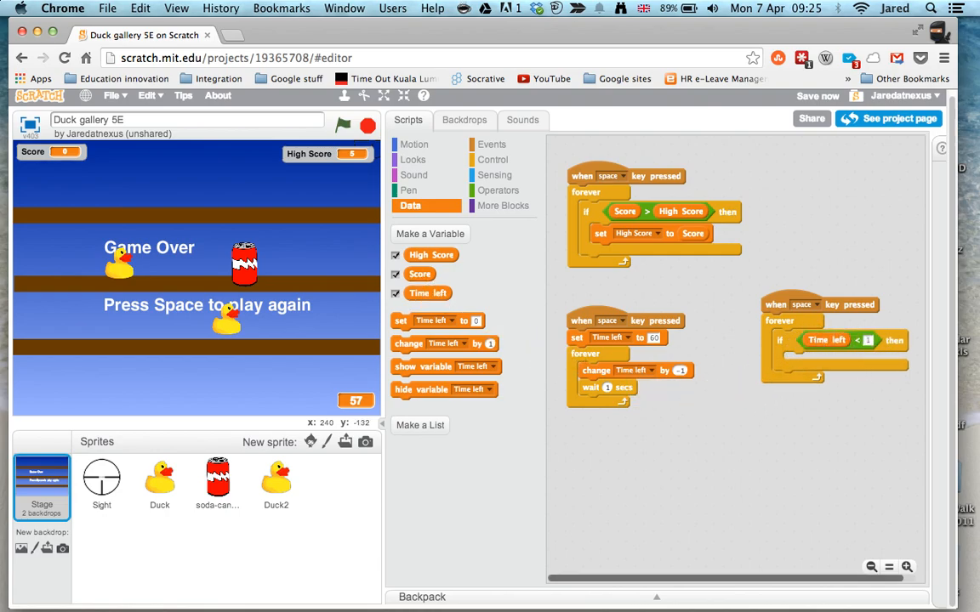
pyautogui.moveTo(298, 173)
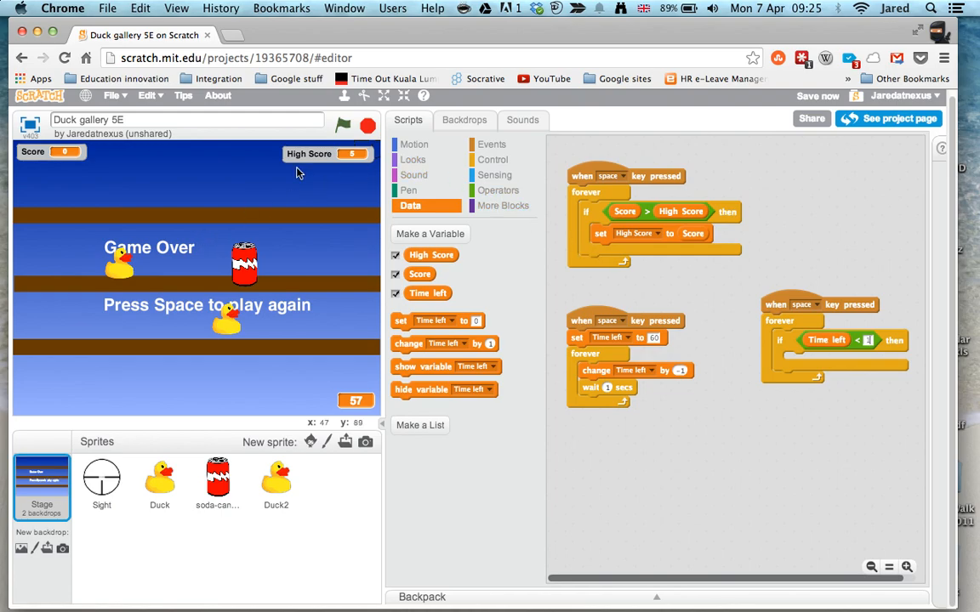
pyautogui.click(465, 119)
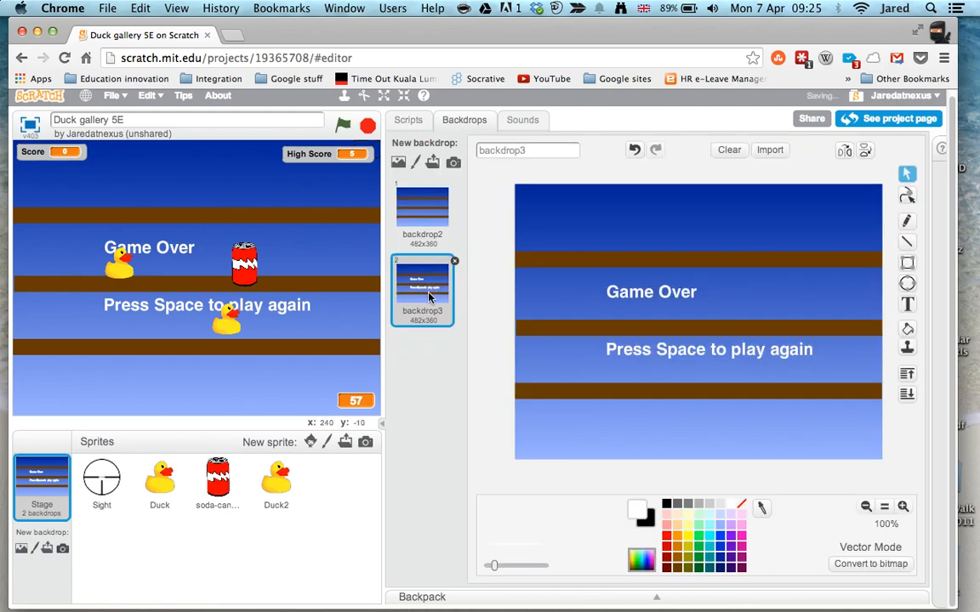
# Add 'switch backdrop to backdrop3' inside the if and 'switch backdrop to backdrop2' under the other space-key hat
pyautogui.click(408, 120)
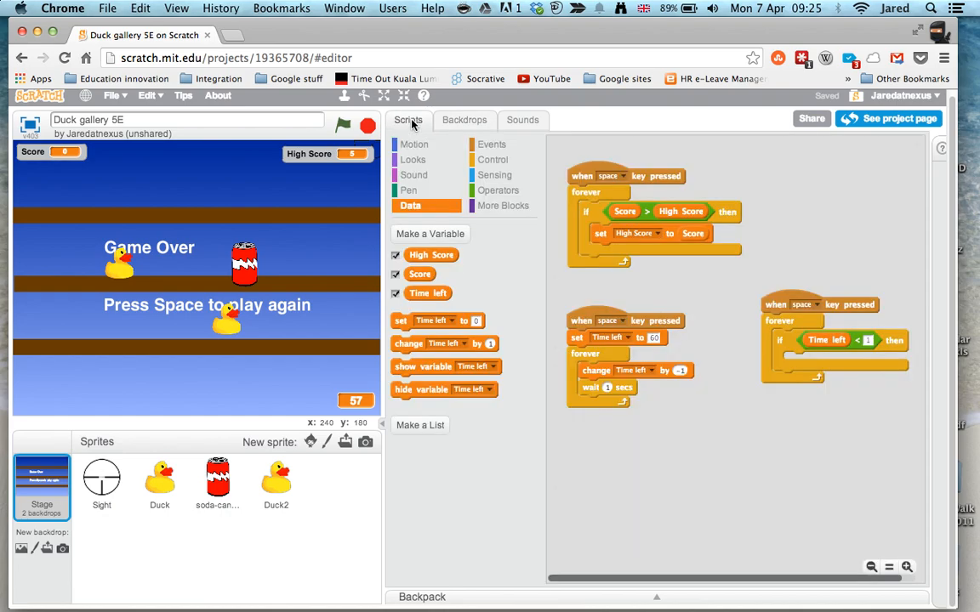
pyautogui.click(413, 160)
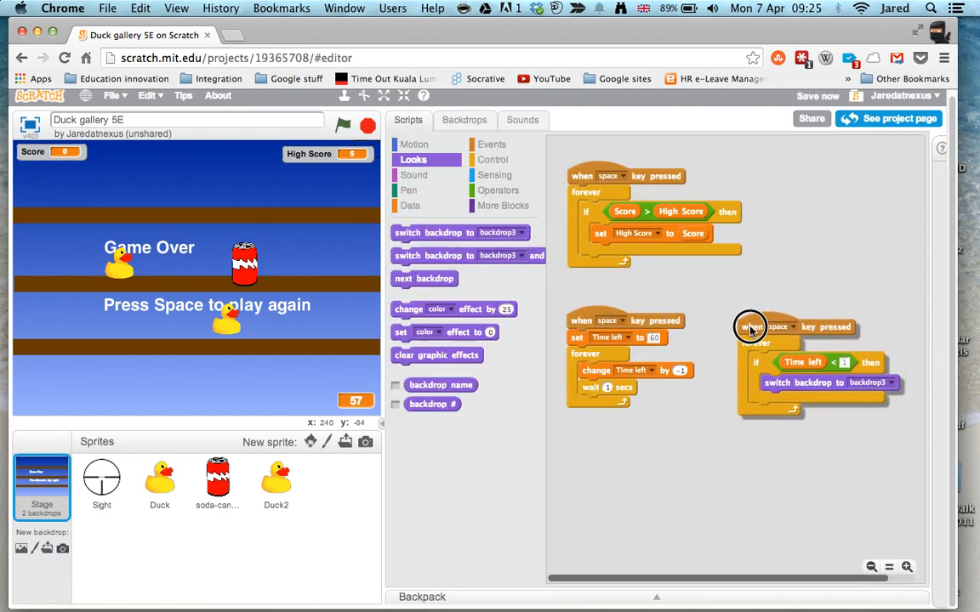
pyautogui.moveTo(750, 327); pyautogui.dragTo(774, 326)
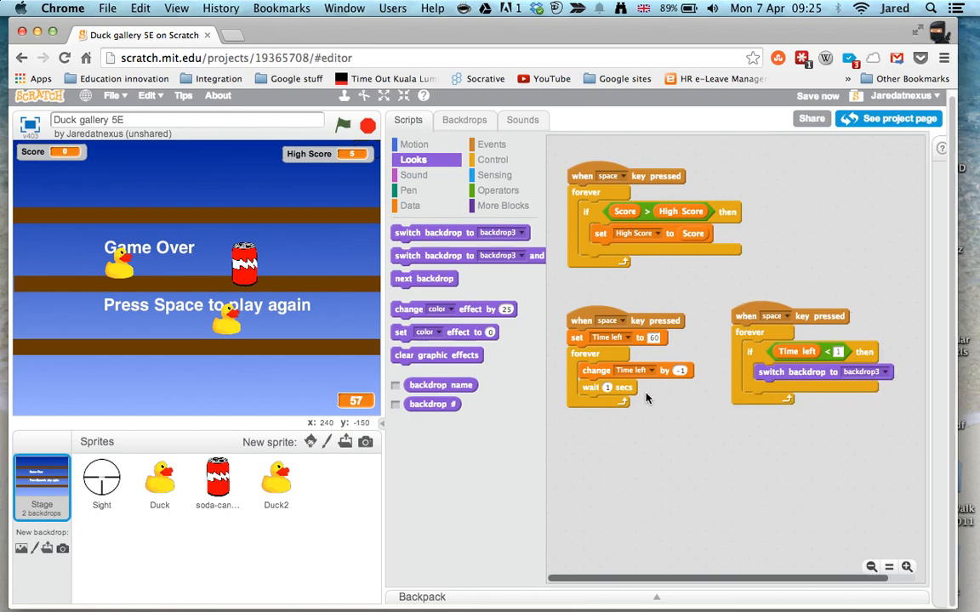
pyautogui.moveTo(256, 303)
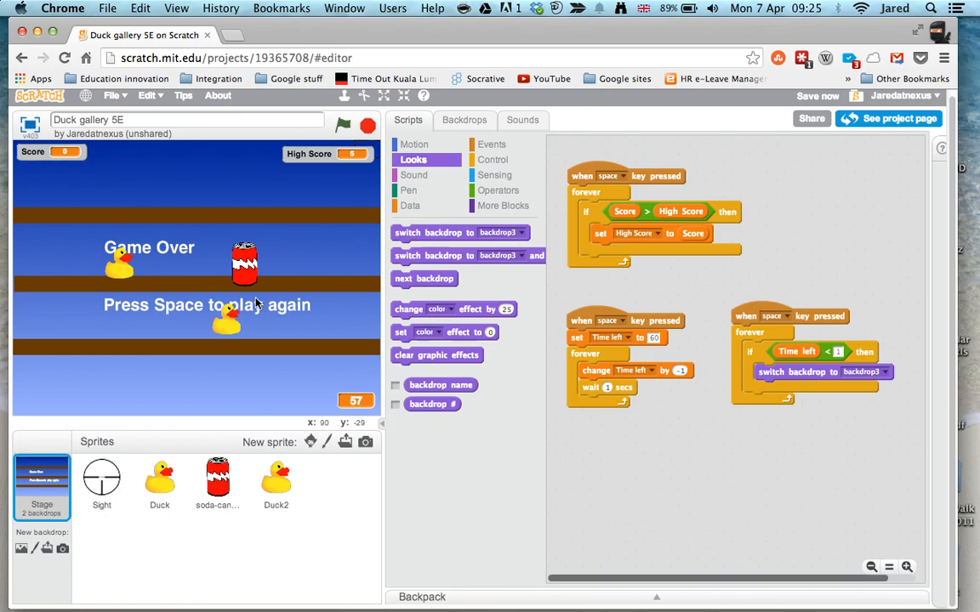
pyautogui.moveTo(330, 169)
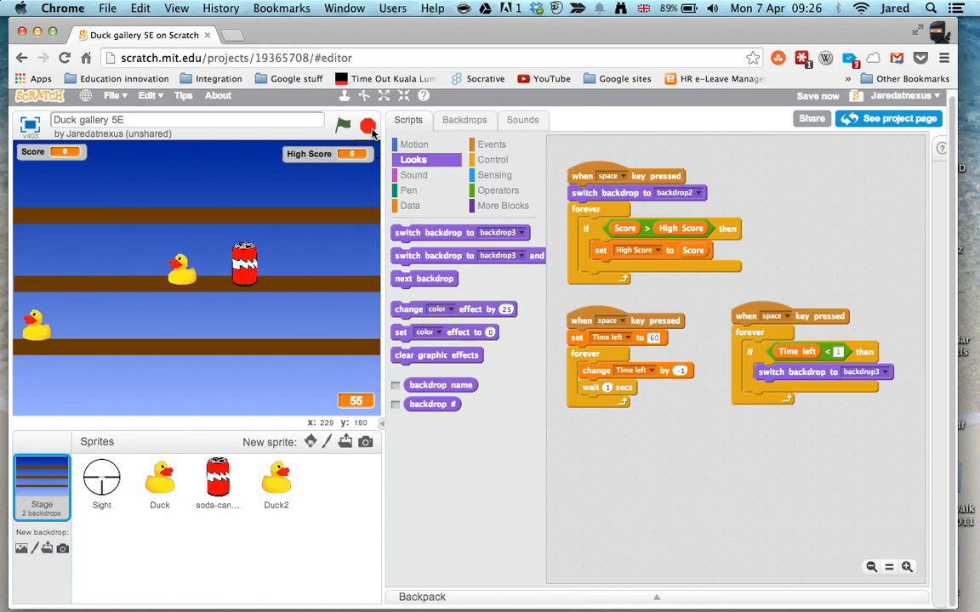
# Add 'stop all' after switching to backdrop3, then test the game and restart with Space
pyautogui.click(491, 143)
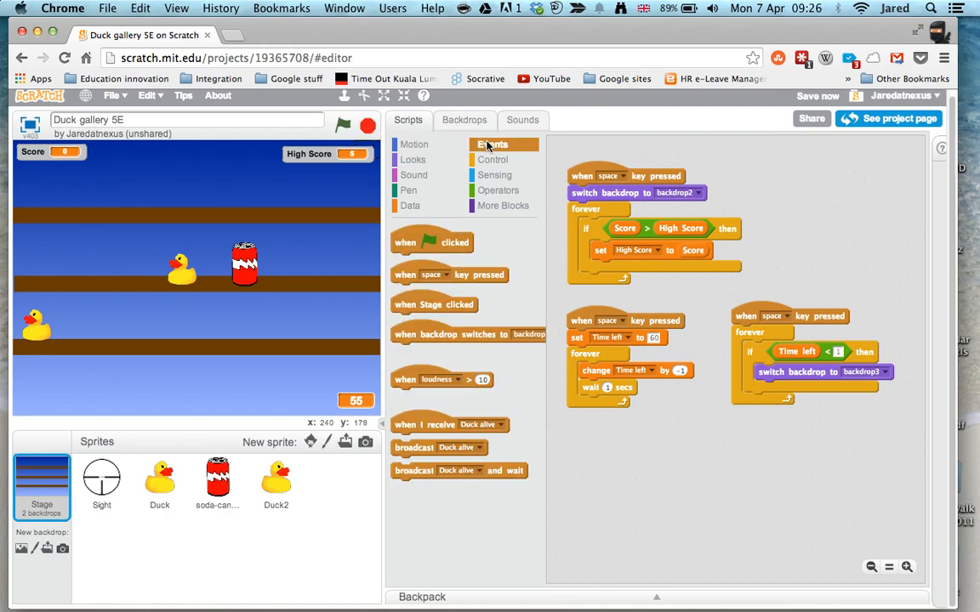
pyautogui.click(494, 160)
pyautogui.write('5')
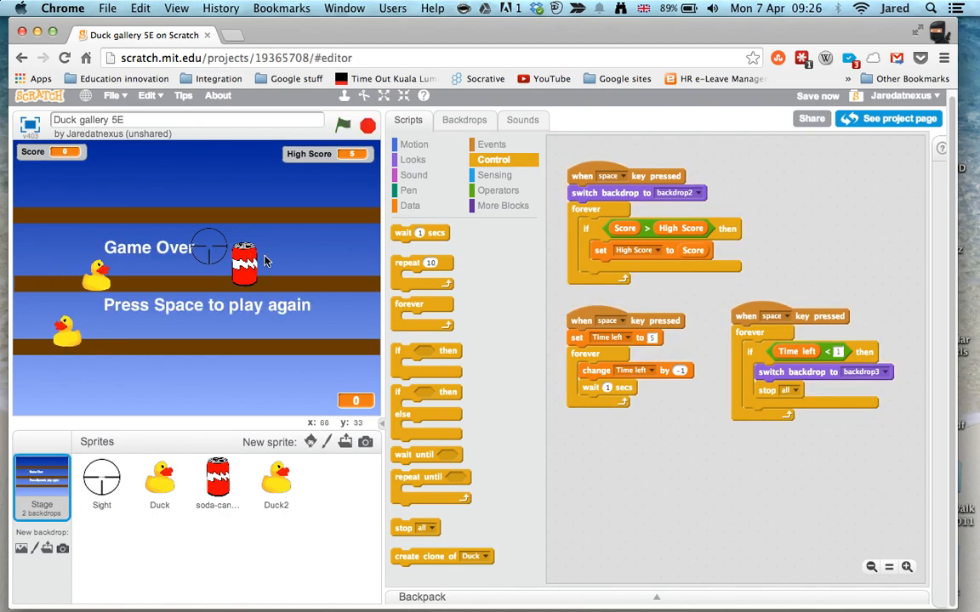
pyautogui.press('space')
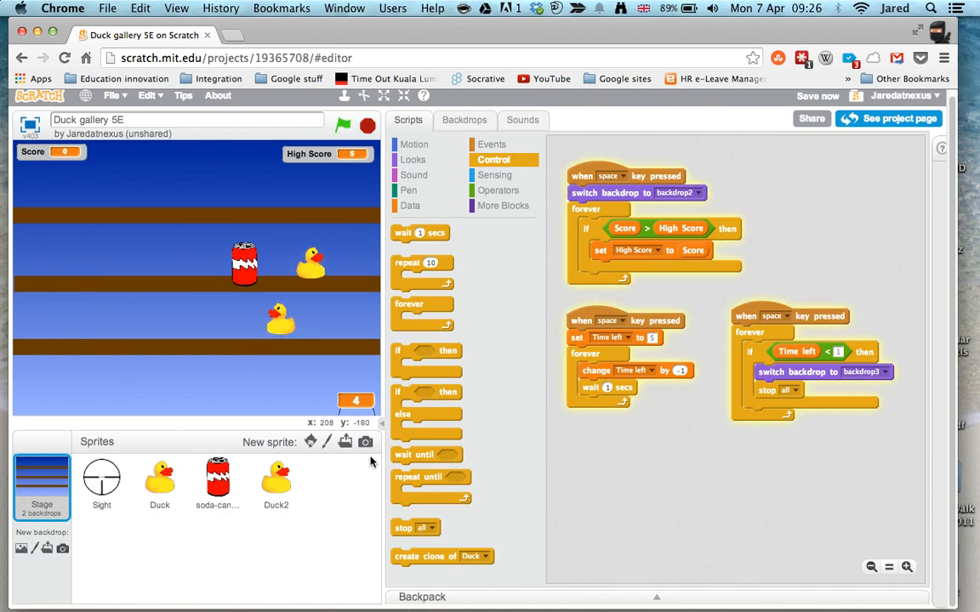